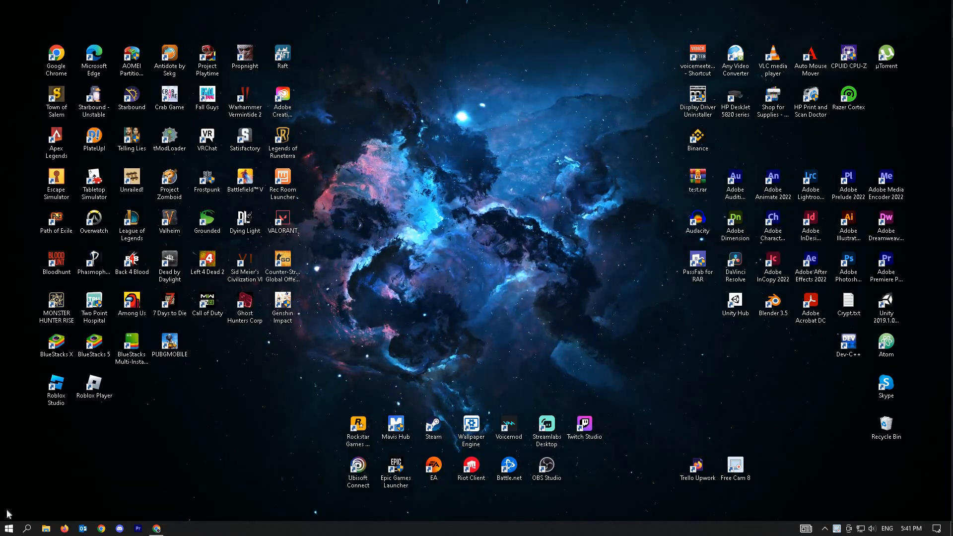
Search for "update" and open the Check for updates settings page
text(u)
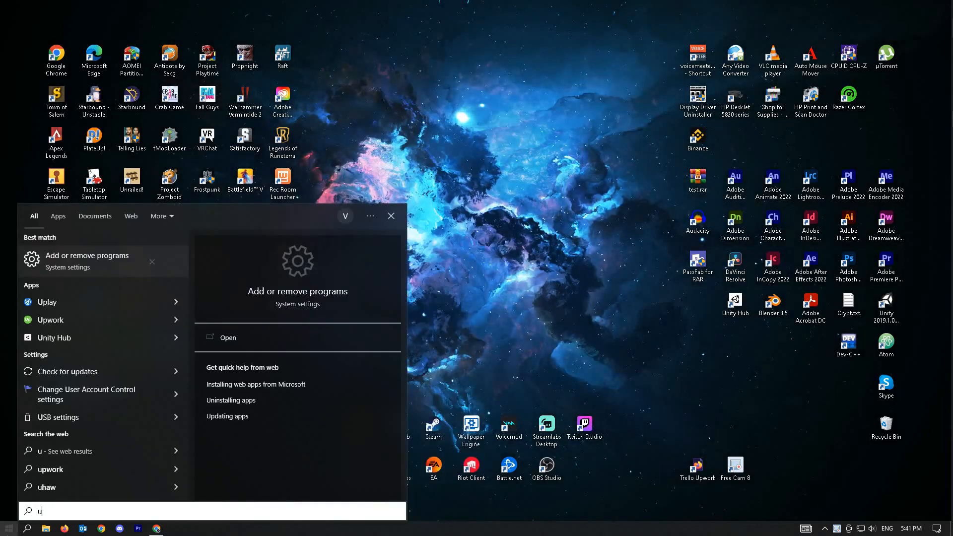
text(pdate)
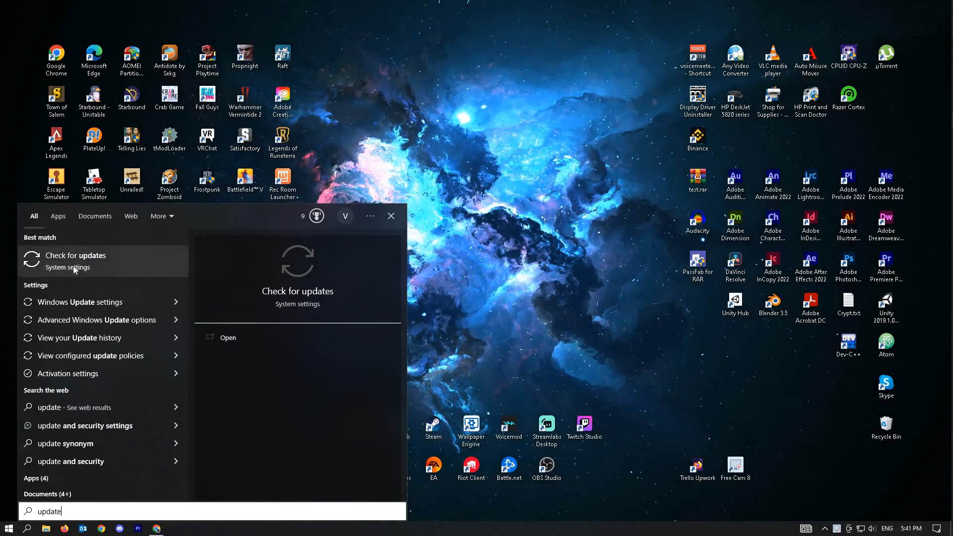
click(75, 255)
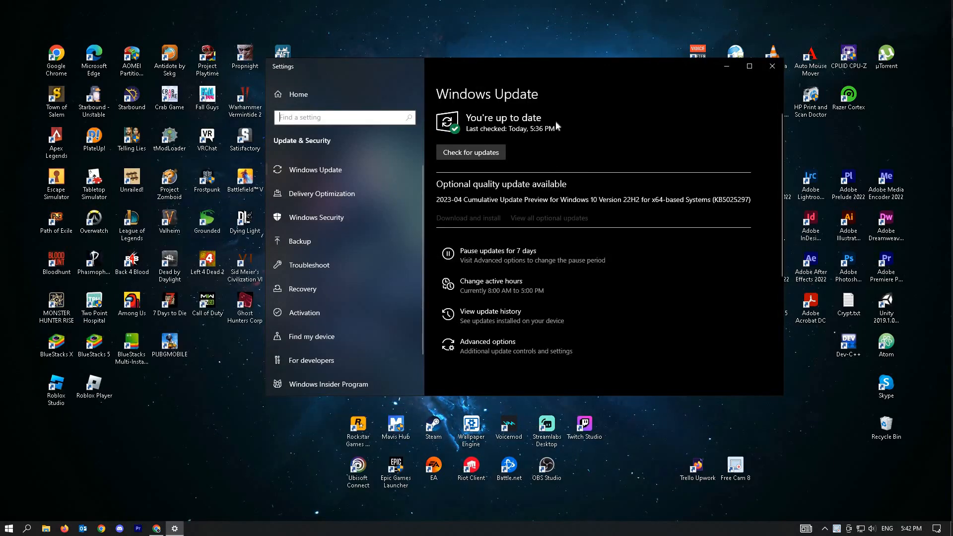
mouse_move(617, 150)
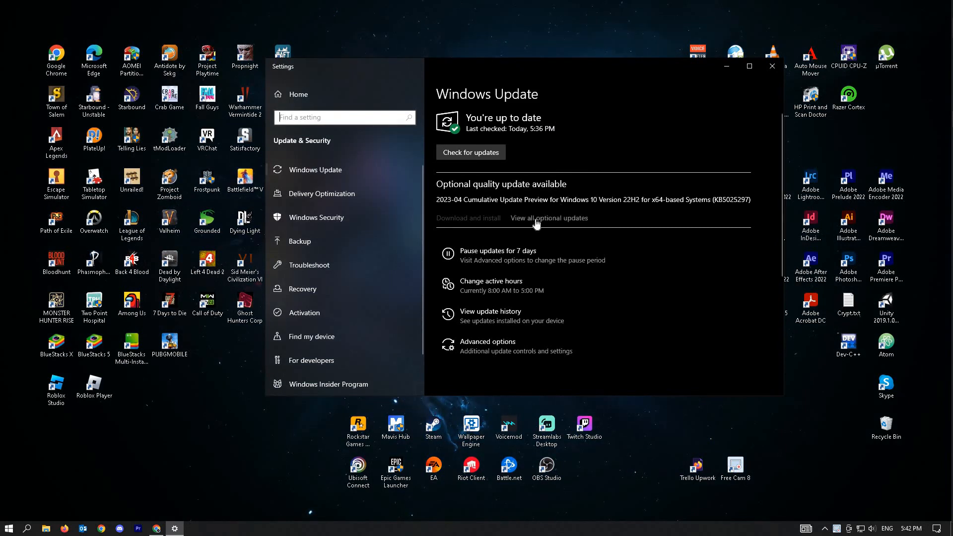
Under optional updates, tick the Intel PCIe controller and Samsung monitor drivers and start Download and install
click(548, 218)
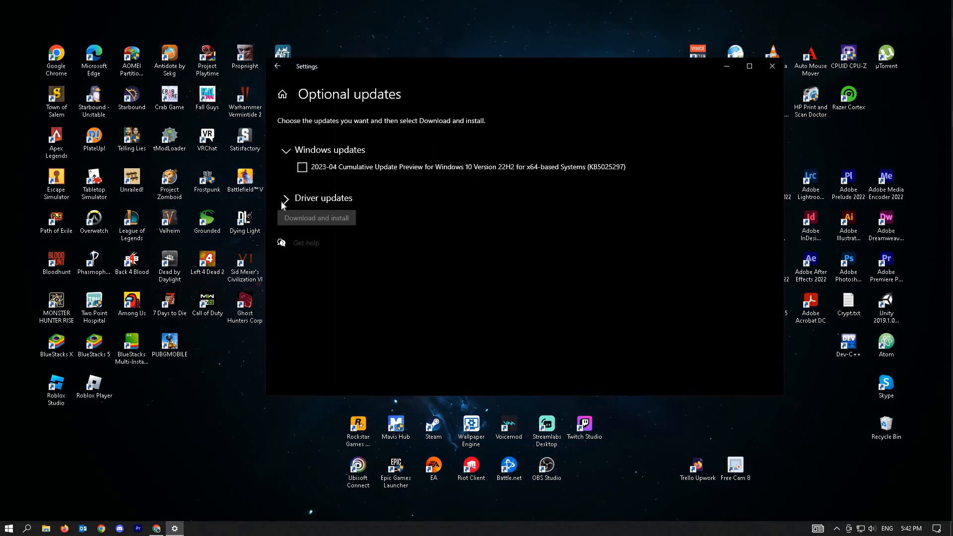
click(287, 199)
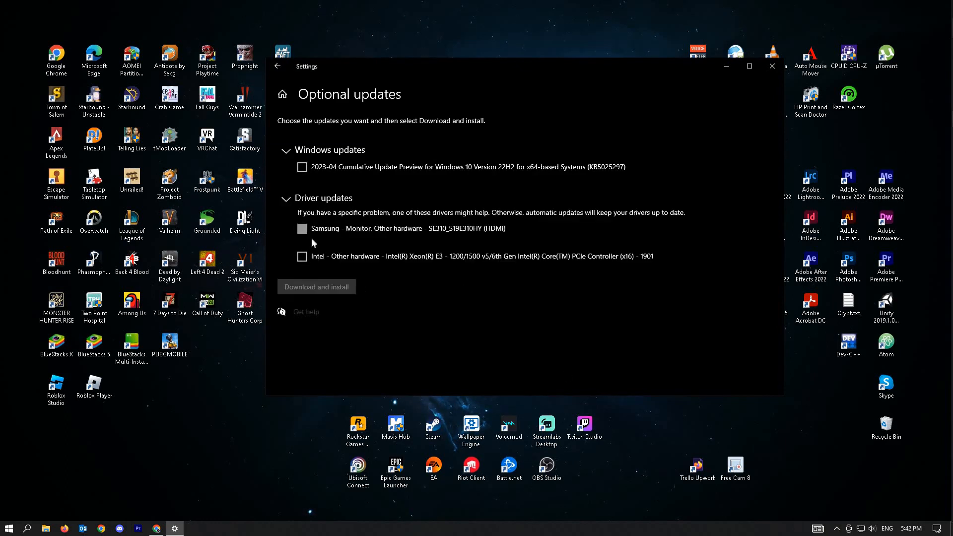
click(302, 257)
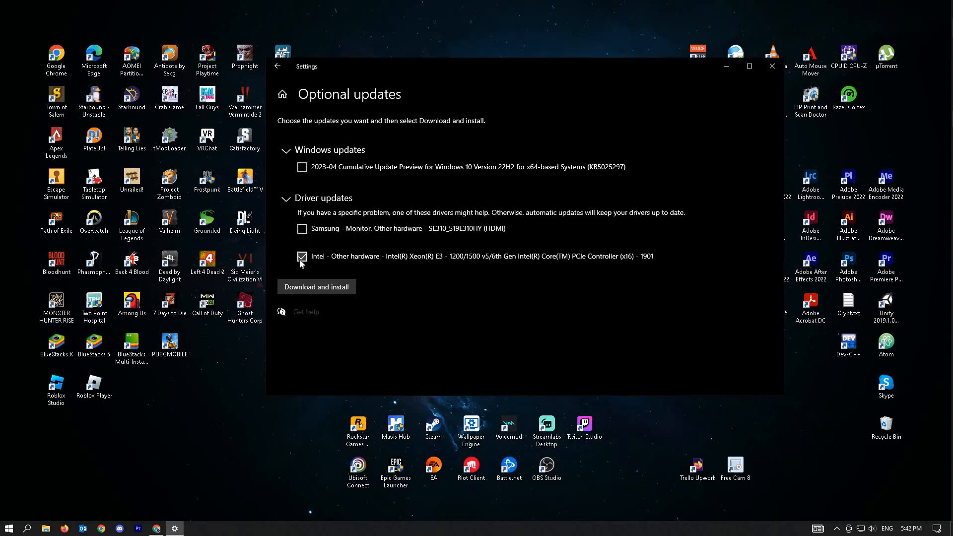
click(302, 229)
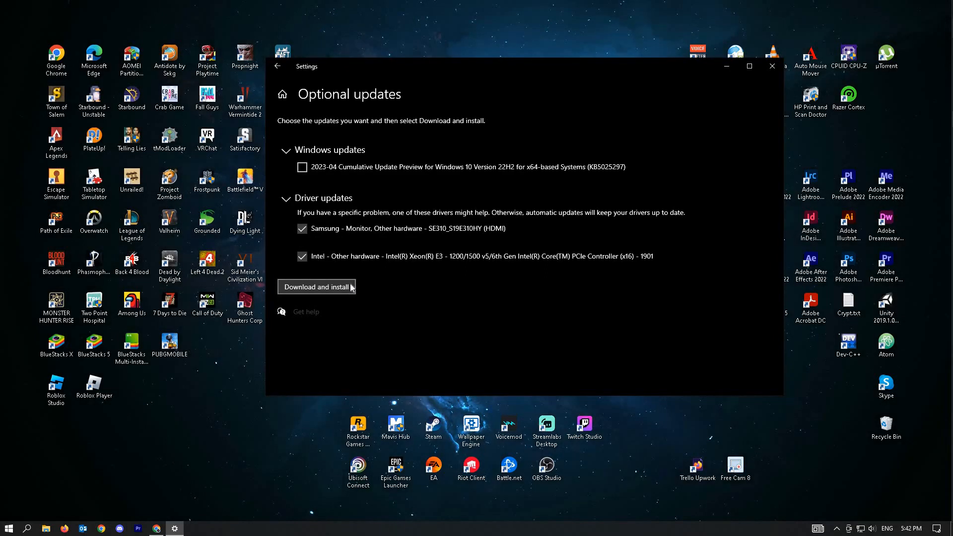
click(772, 66)
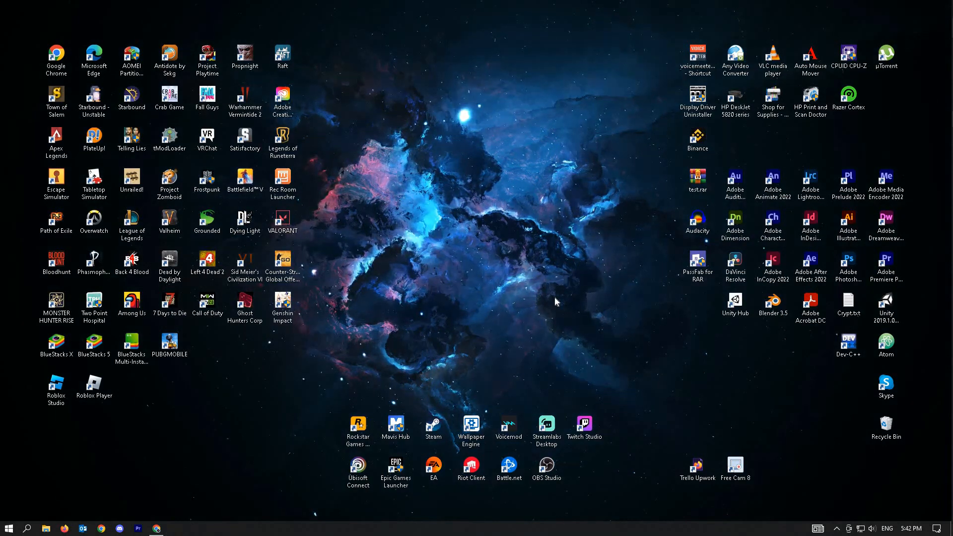
mouse_move(37, 497)
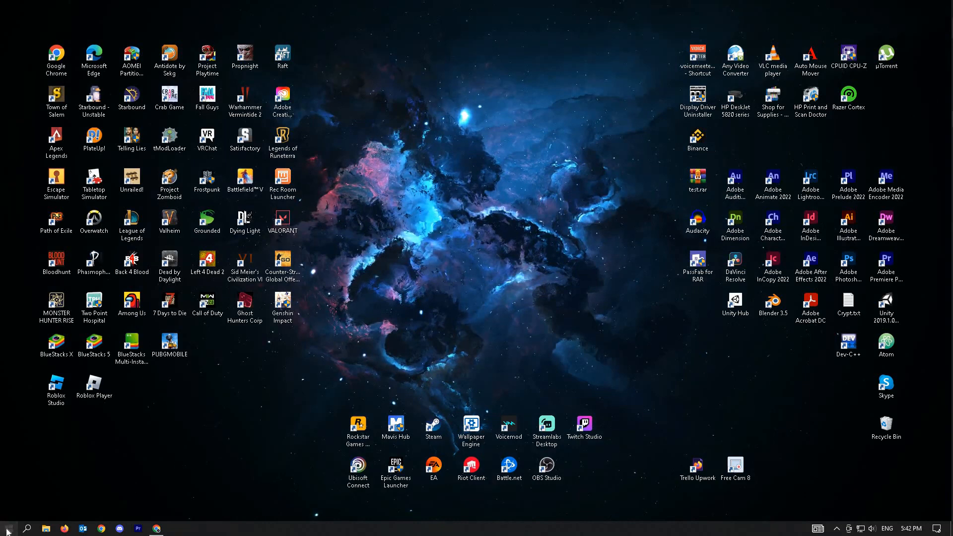
Launch Command Prompt from Start search with Run as administrator
click(8, 527)
text(command)
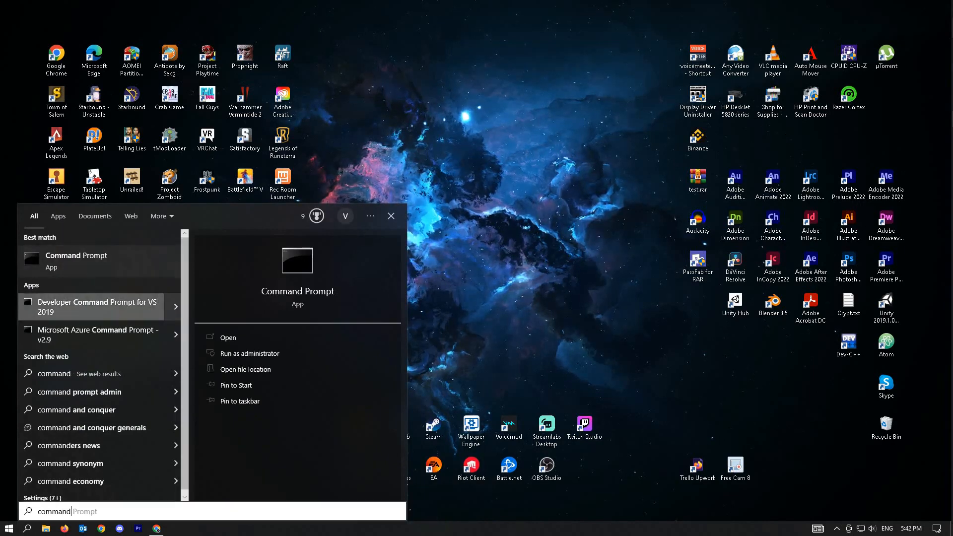
click(251, 354)
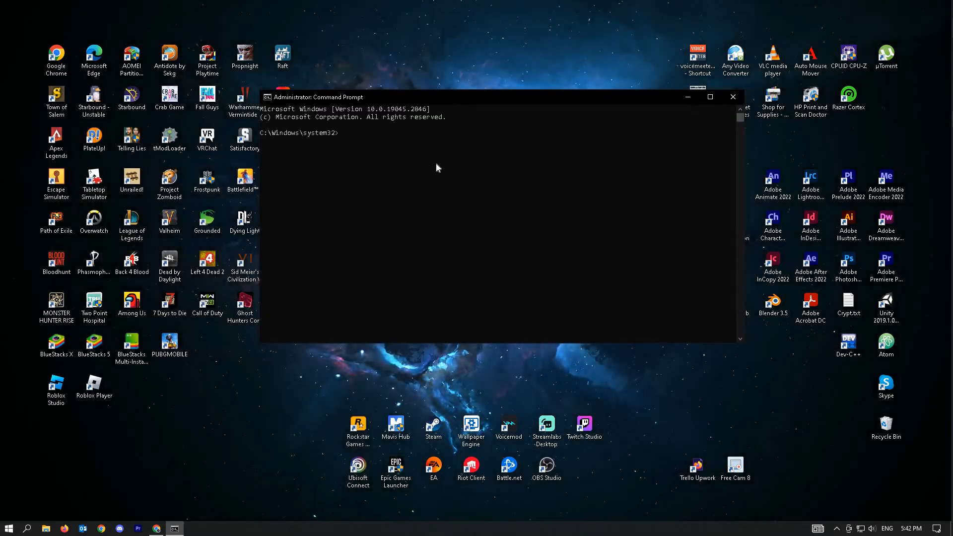
Run the system file checker command sfc /scannow at the administrator prompt
text(sfc /s)
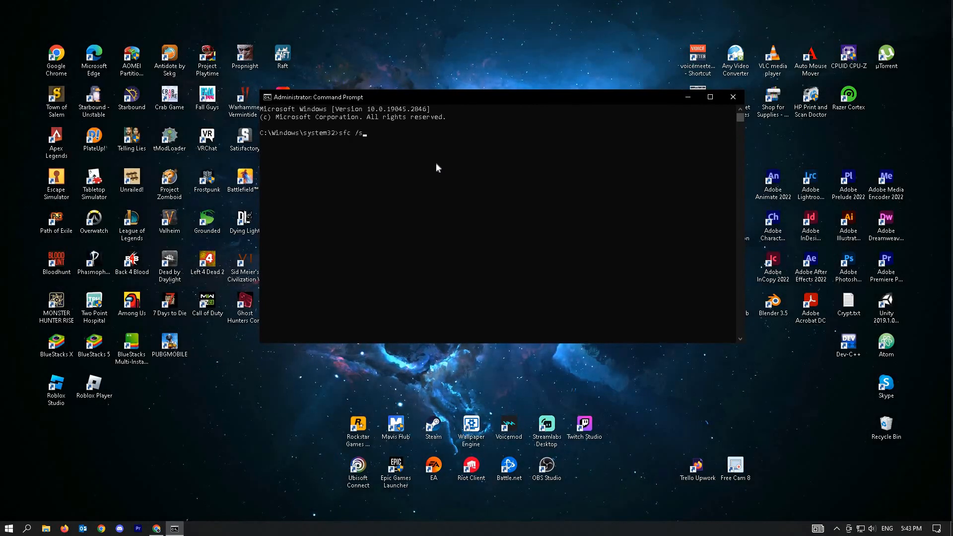
text(cannow)
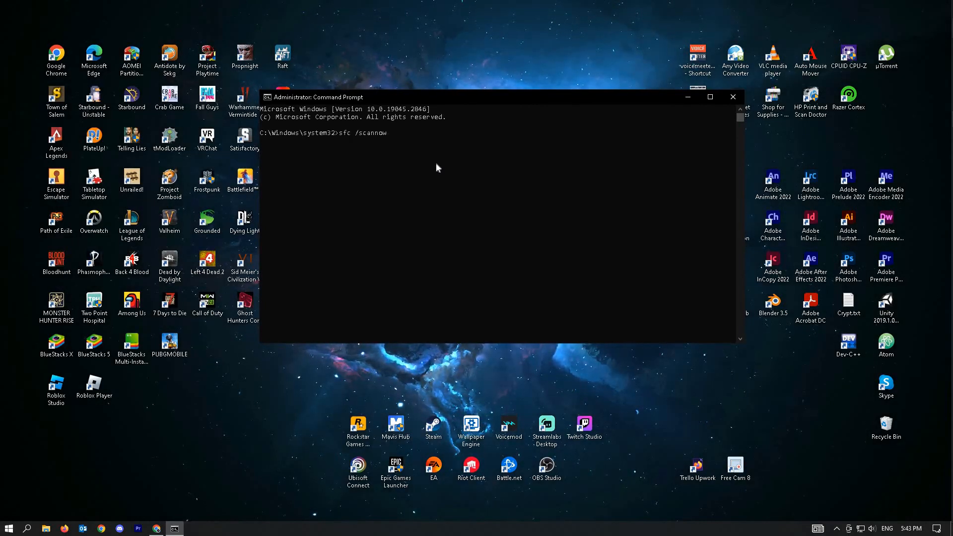
key(Enter)
text(w)
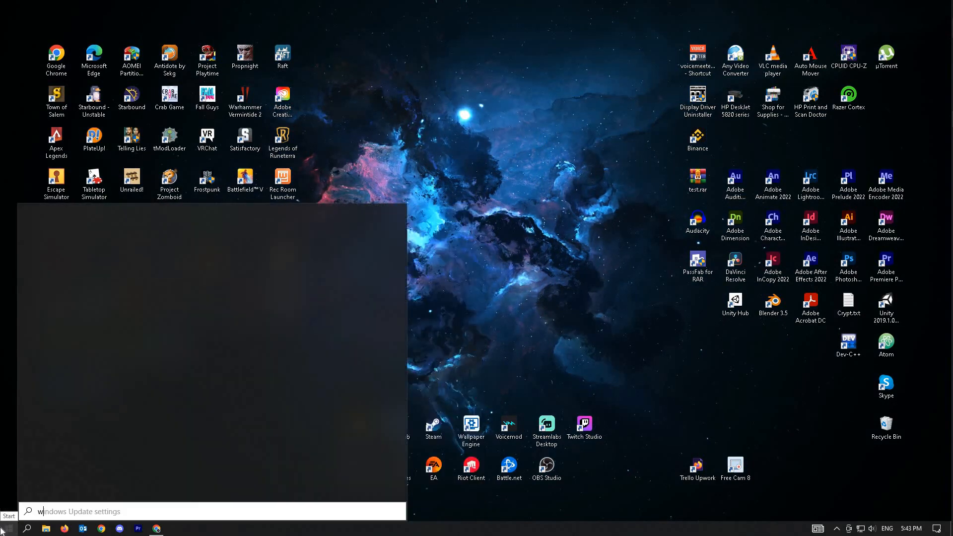
Search for "windows defender" to bring up the Windows Security result
text(indows defe)
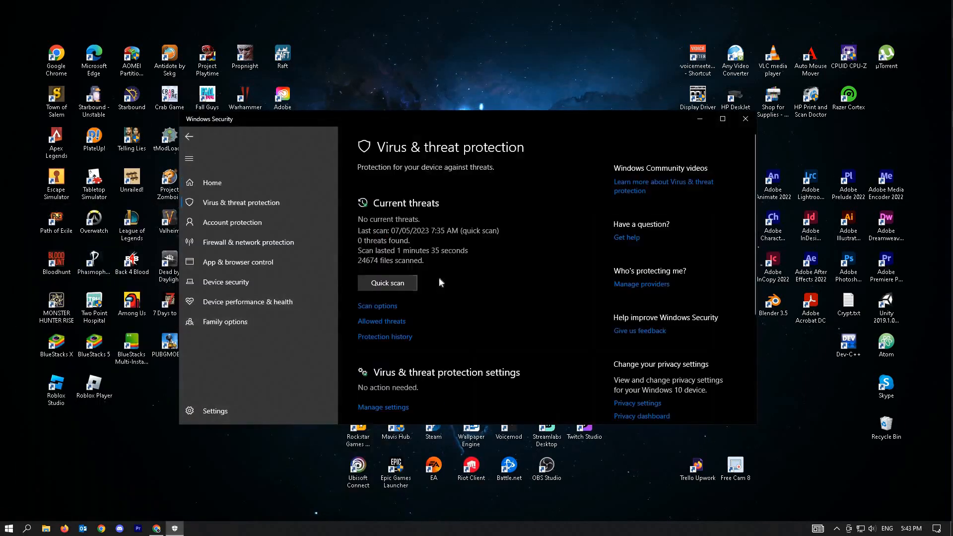
mouse_move(378, 283)
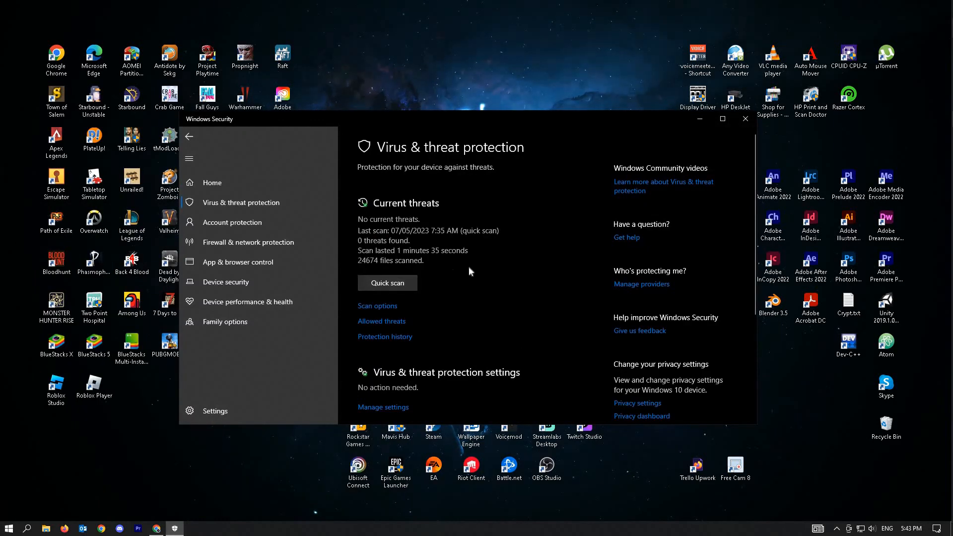
mouse_move(473, 304)
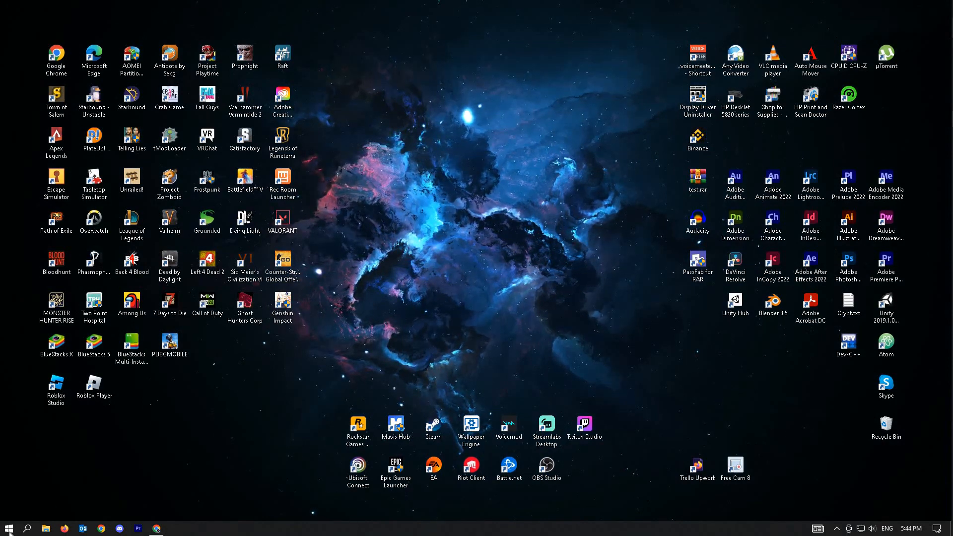
click(9, 529)
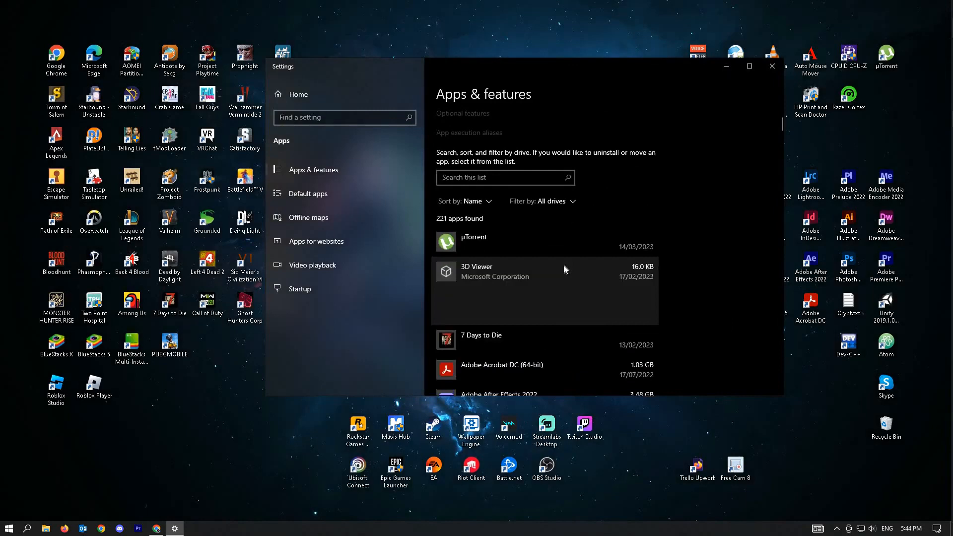
click(544, 272)
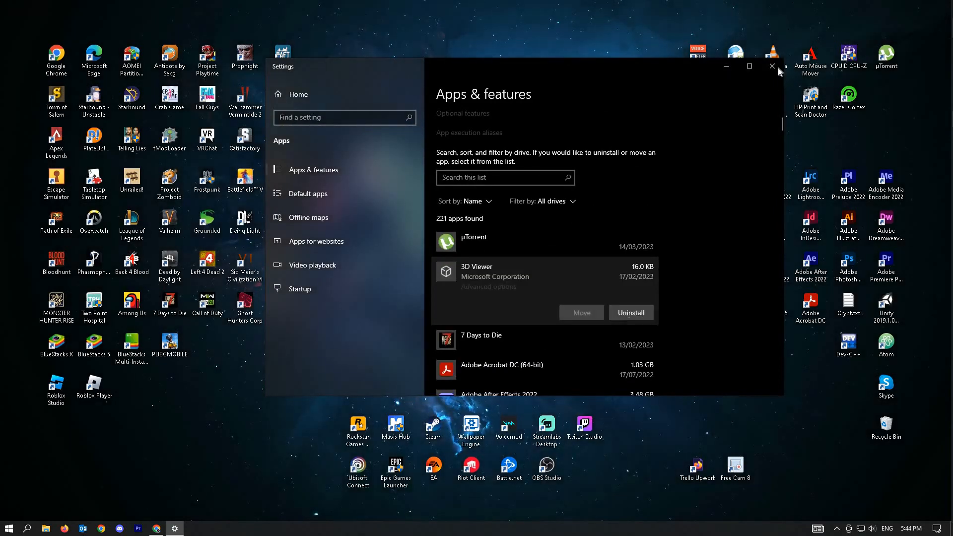
click(773, 66)
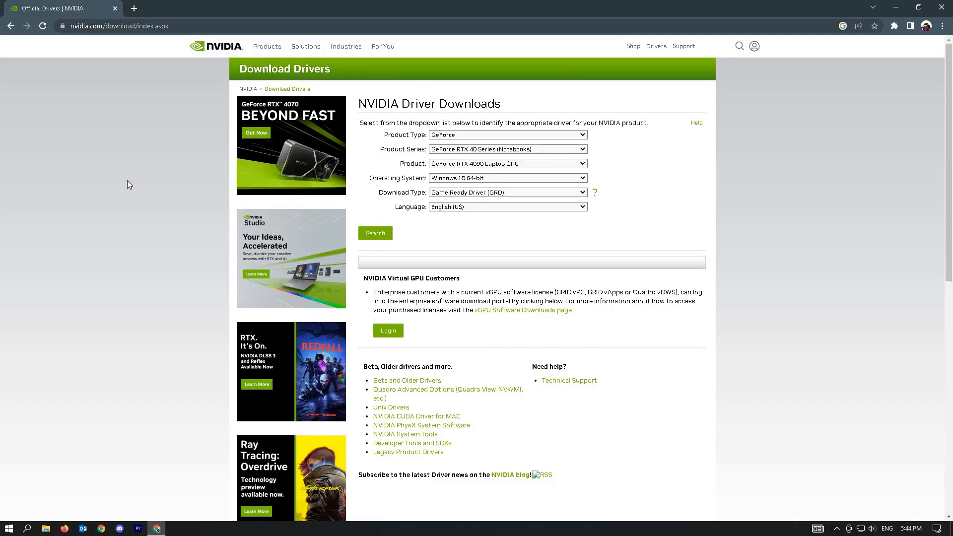
mouse_move(103, 113)
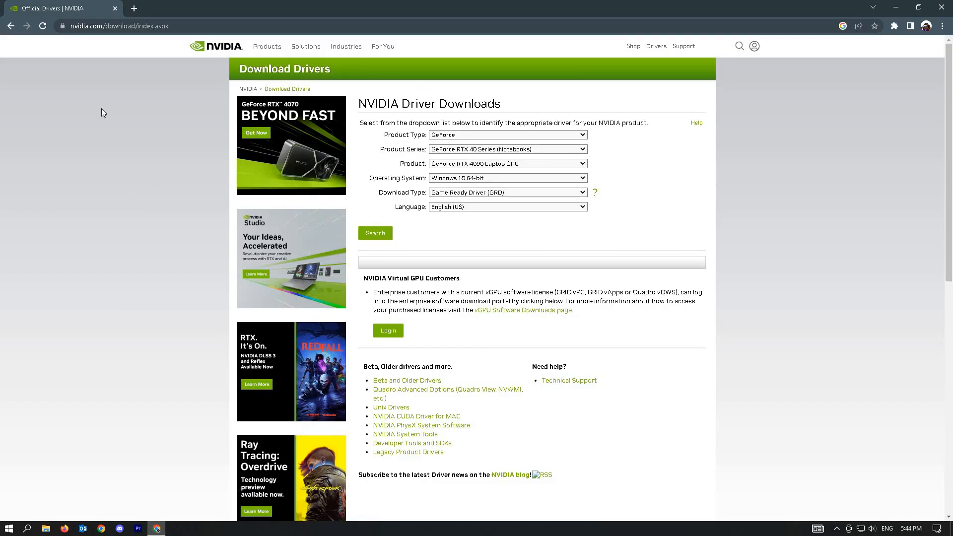
mouse_move(463, 95)
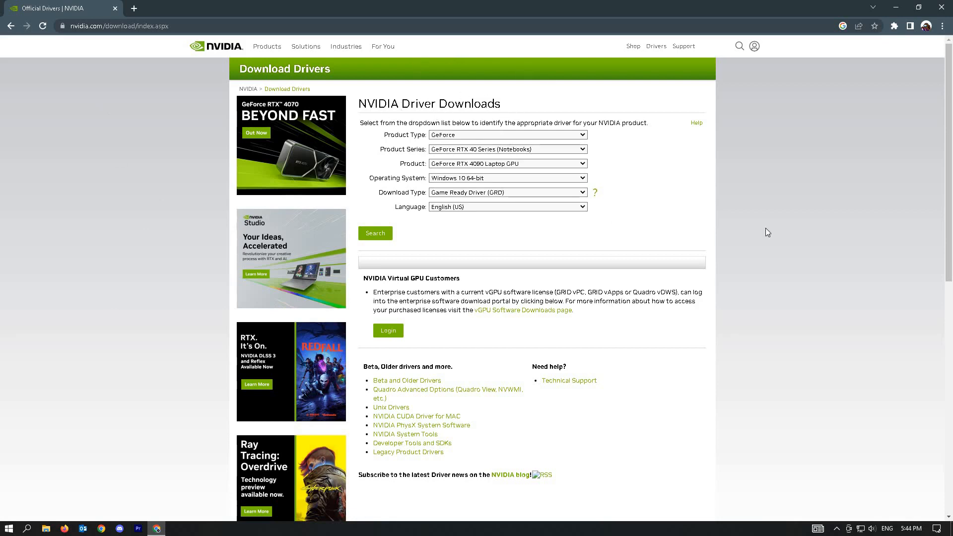
mouse_move(860, 222)
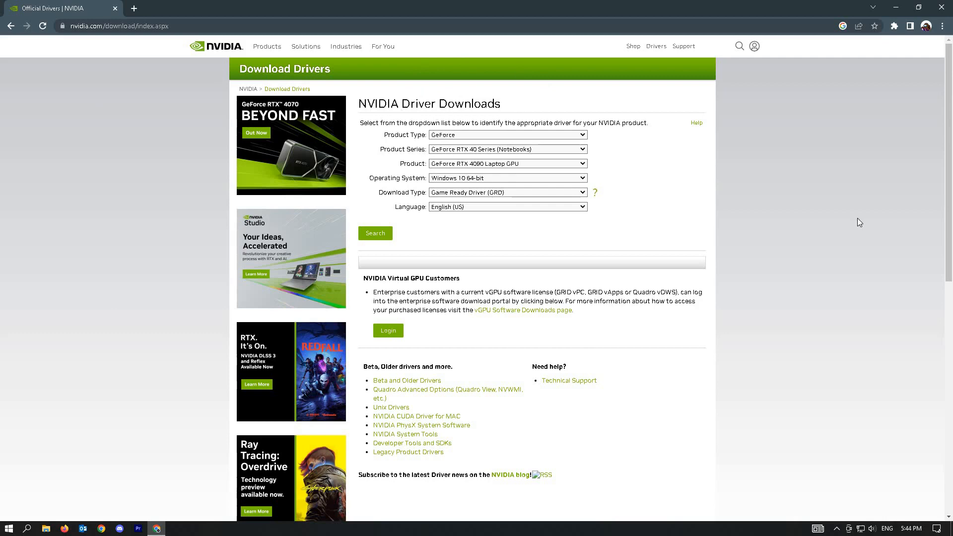